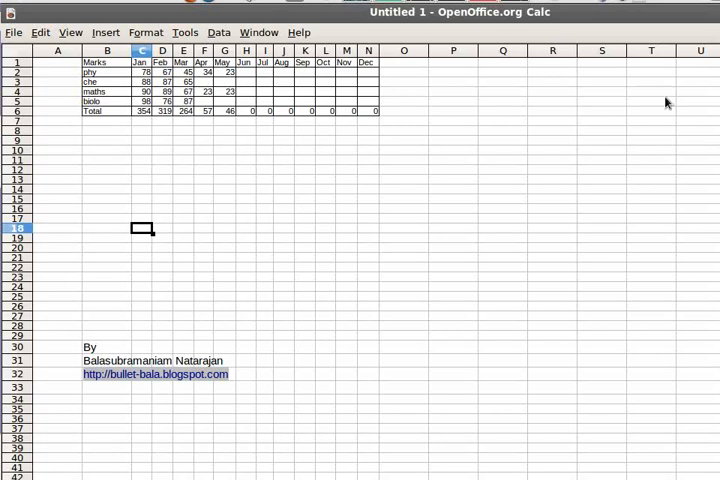
mouse_move(368, 142)
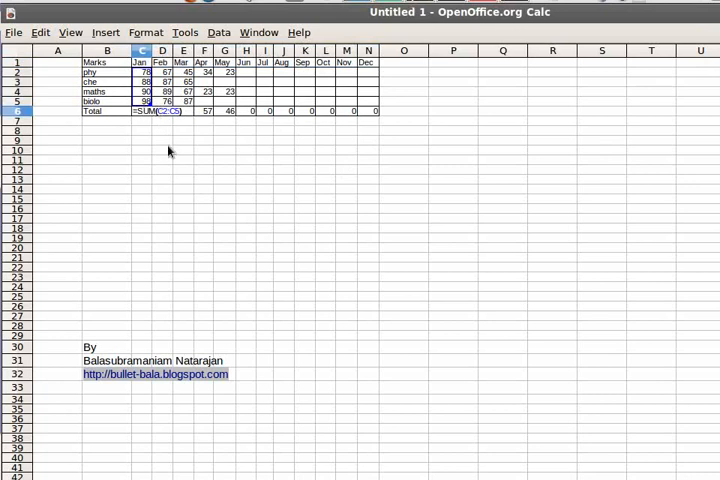
Delete the April to June marks from the table, confirming Delete Contents.
key("Return")
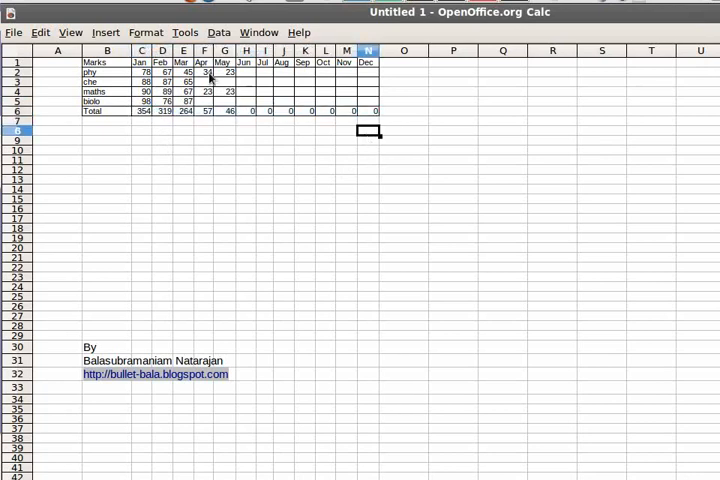
key("Delete")
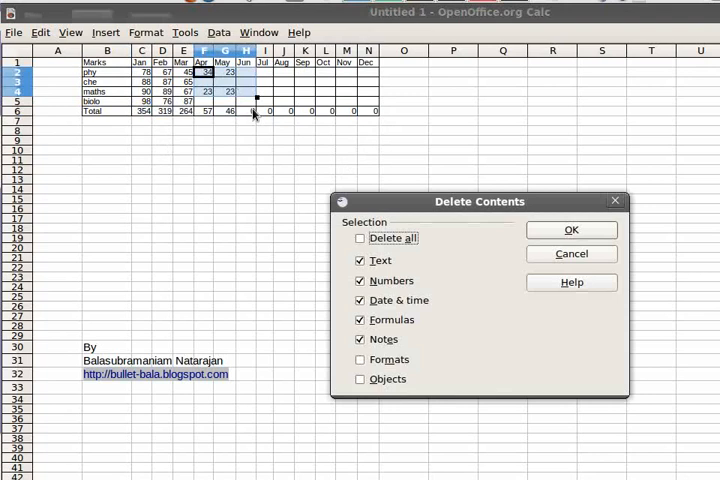
left_click(570, 230)
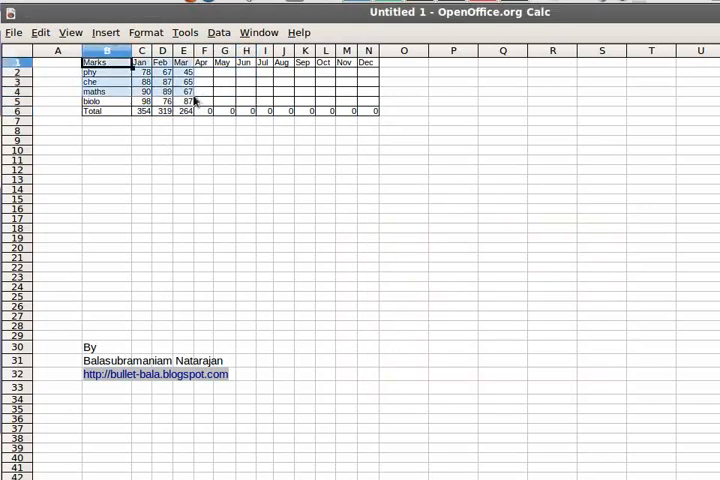
Select the whole marks table B1:N6 with totals and start a chart from it via Insert > Chart.
left_click_drag(96, 62, 376, 112)
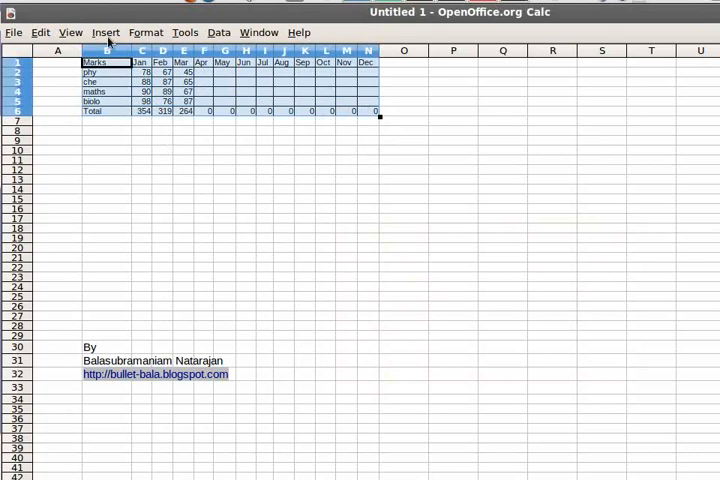
left_click(104, 32)
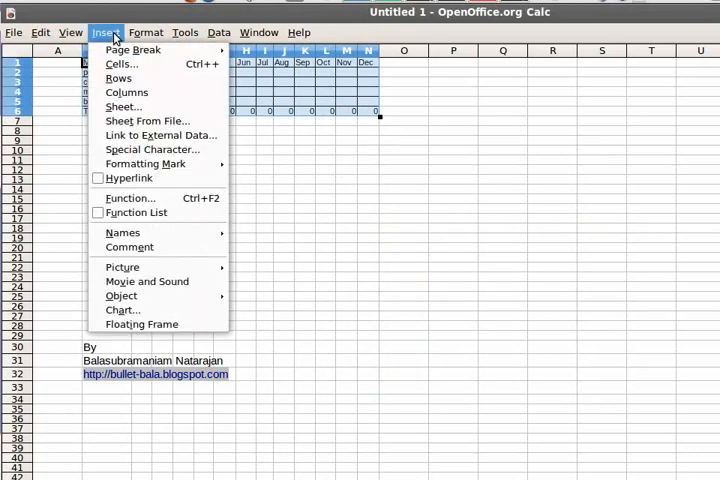
mouse_move(122, 296)
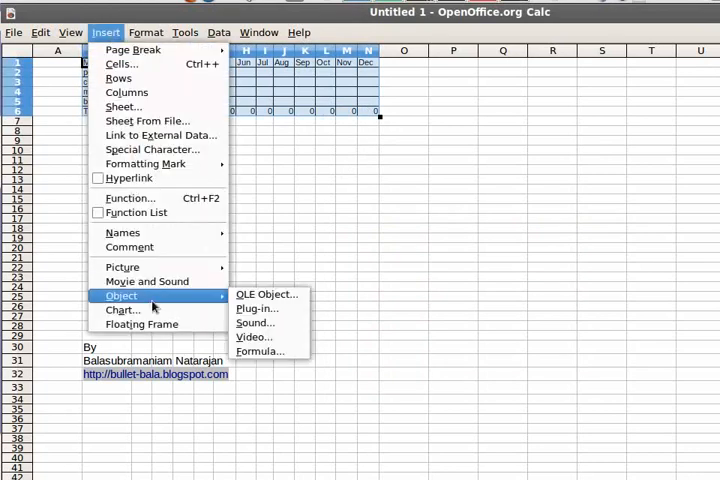
left_click(122, 310)
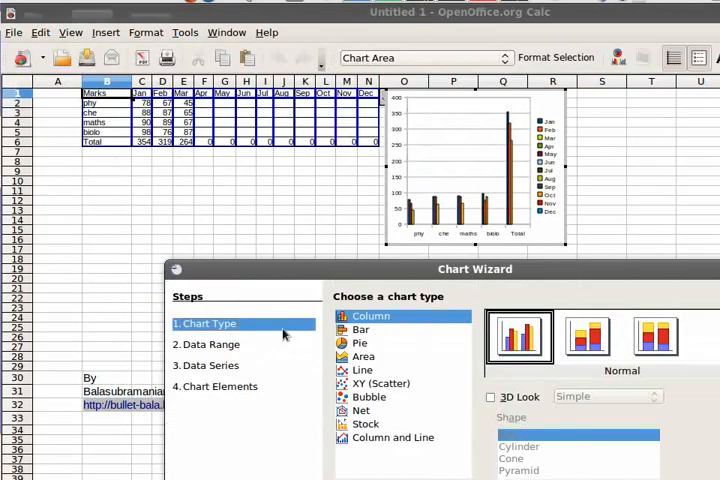
Choose the Line chart type with Points and Lines, moving the wizard so the sheet stays visible.
left_click_drag(476, 268, 376, 250)
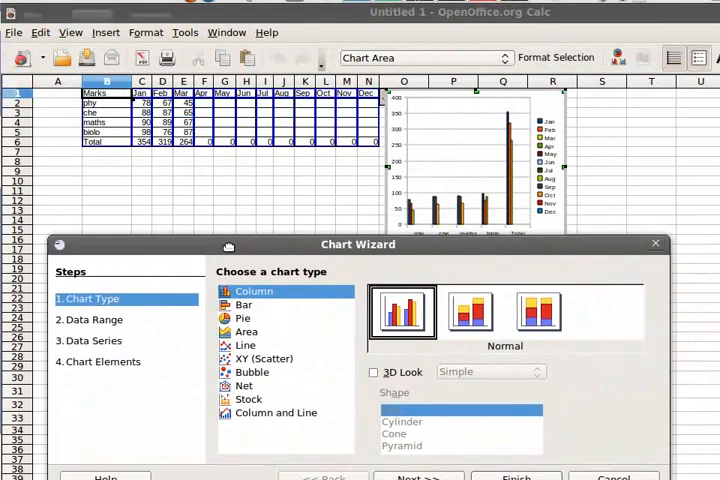
mouse_move(466, 162)
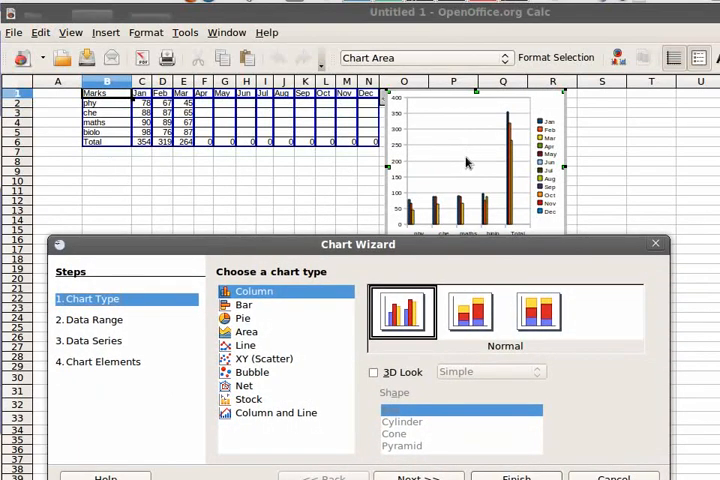
left_click(244, 344)
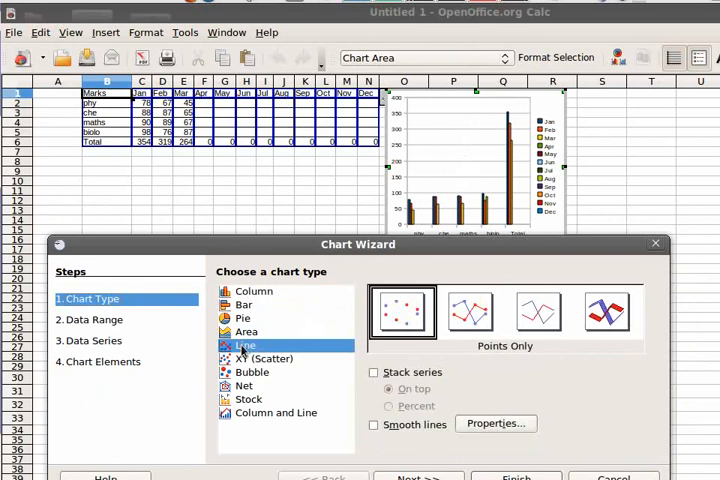
left_click(244, 344)
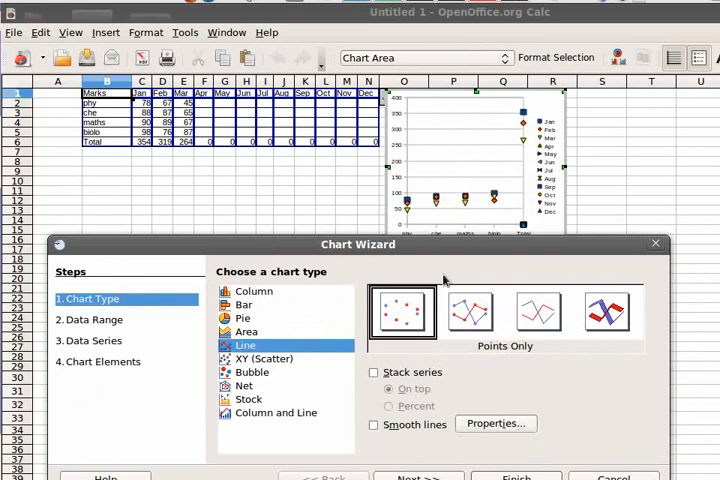
left_click(470, 312)
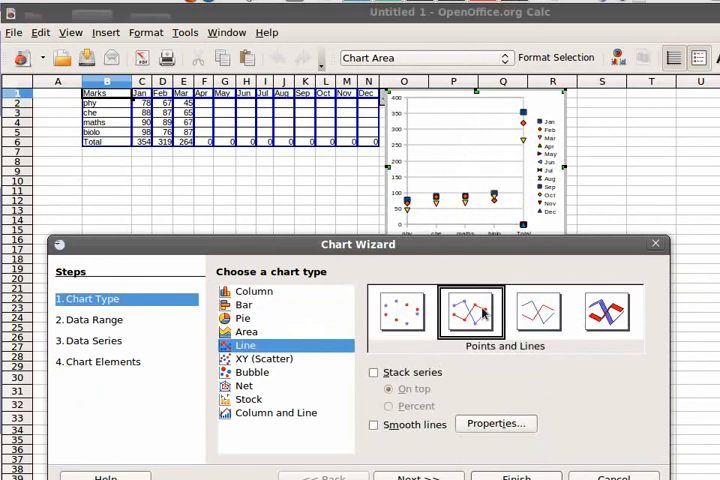
left_click(470, 312)
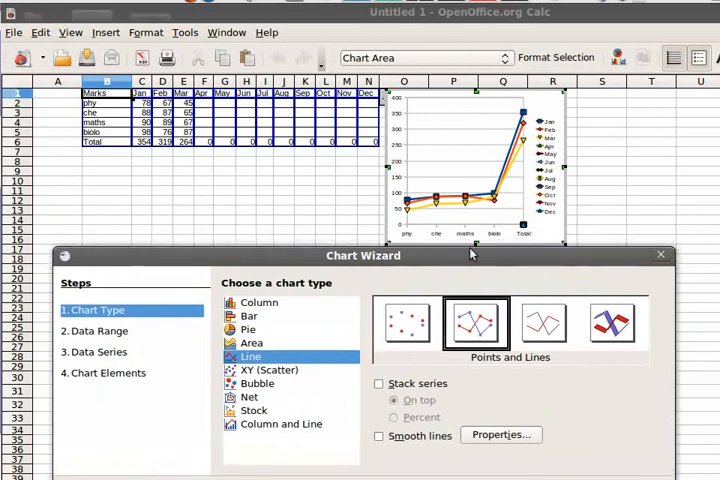
mouse_move(536, 188)
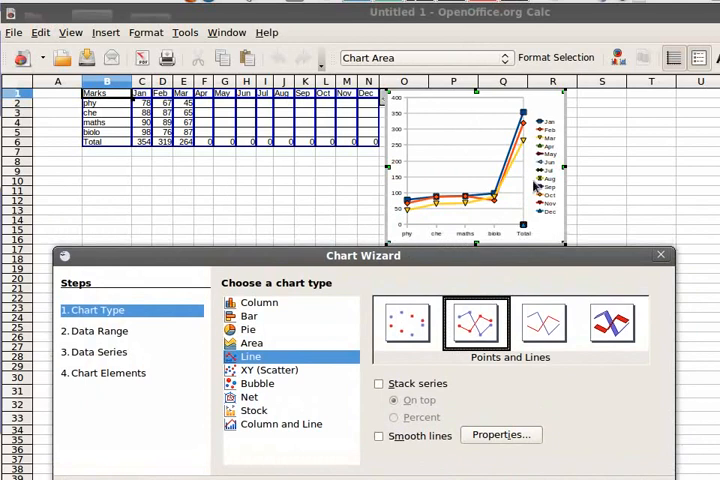
mouse_move(532, 186)
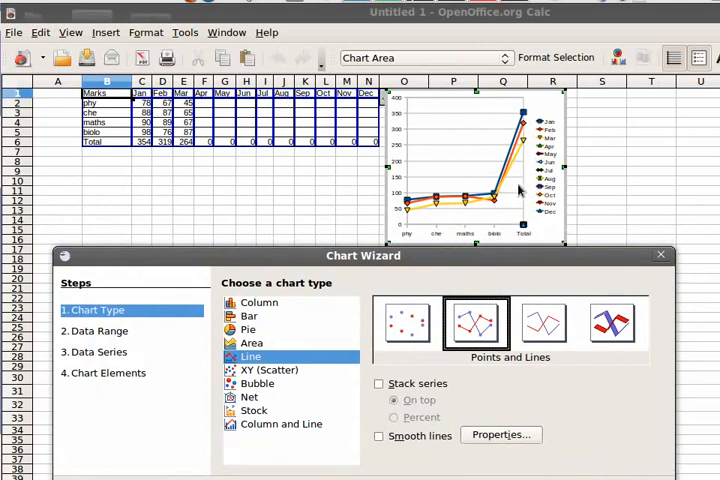
mouse_move(536, 158)
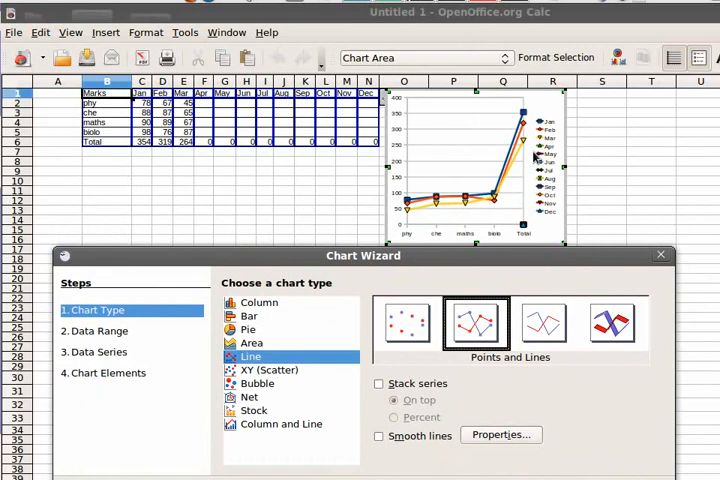
mouse_move(524, 196)
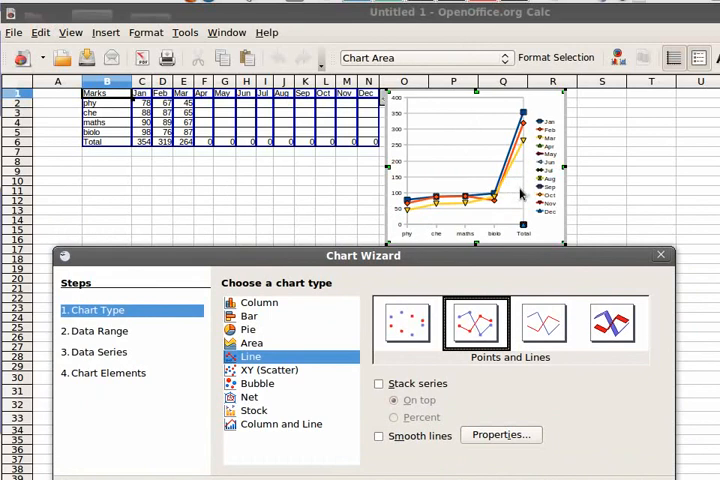
mouse_move(486, 242)
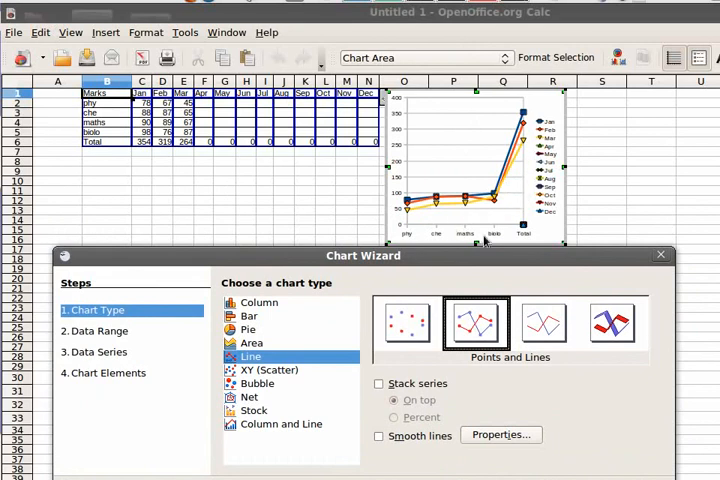
left_click_drag(362, 256, 362, 216)
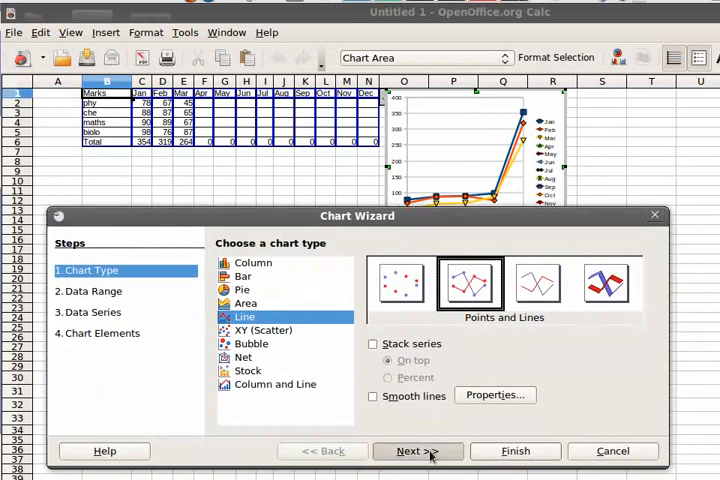
Set the data range to plot series in rows, one line per subject, and continue to the series step.
left_click(412, 450)
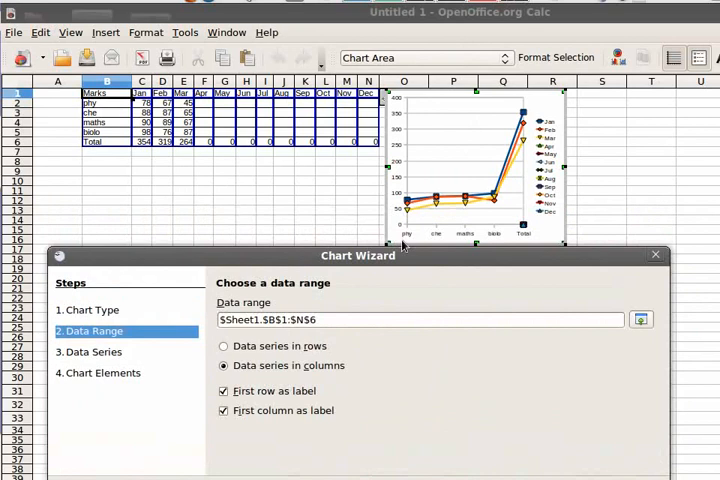
mouse_move(460, 244)
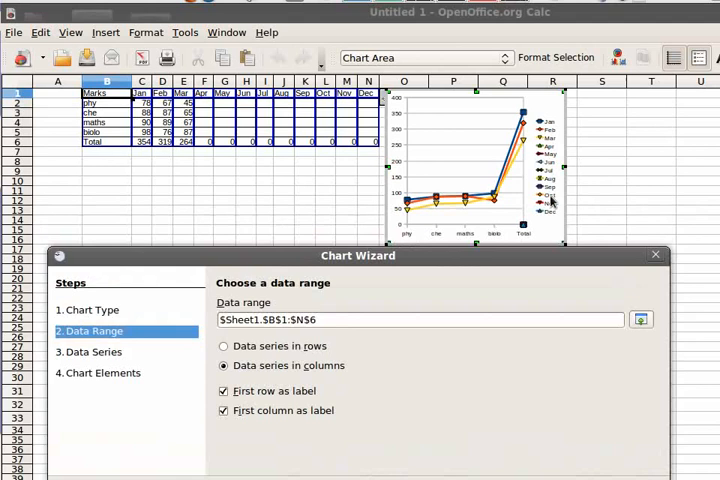
mouse_move(440, 276)
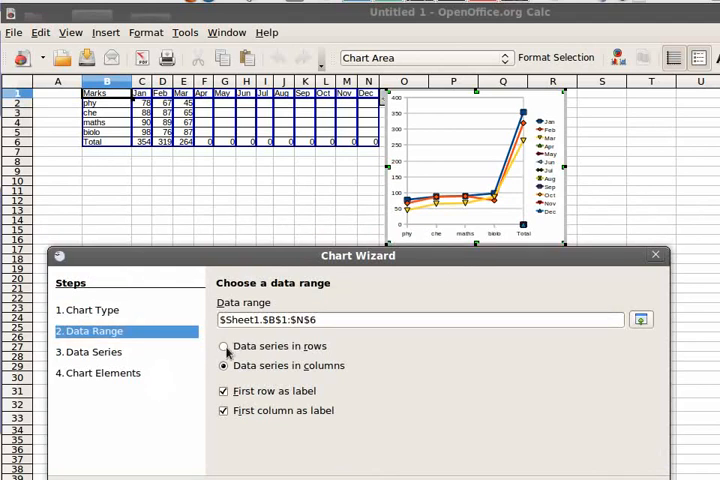
left_click(224, 344)
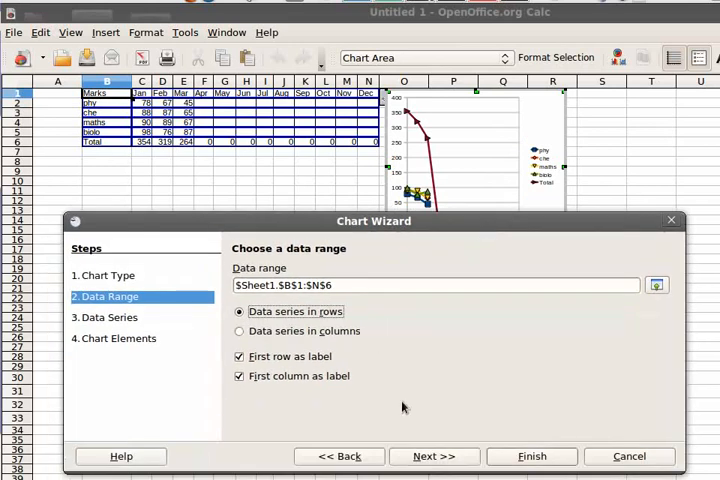
left_click(432, 456)
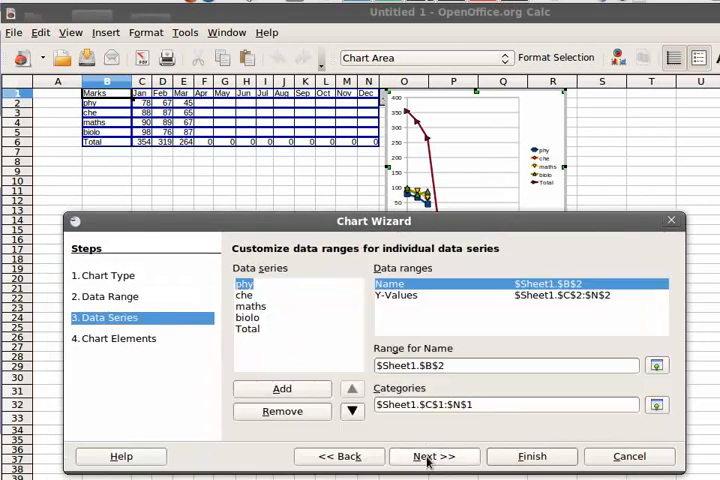
Finish the wizard so the line chart of subjects and total lands on the sheet.
left_click(432, 456)
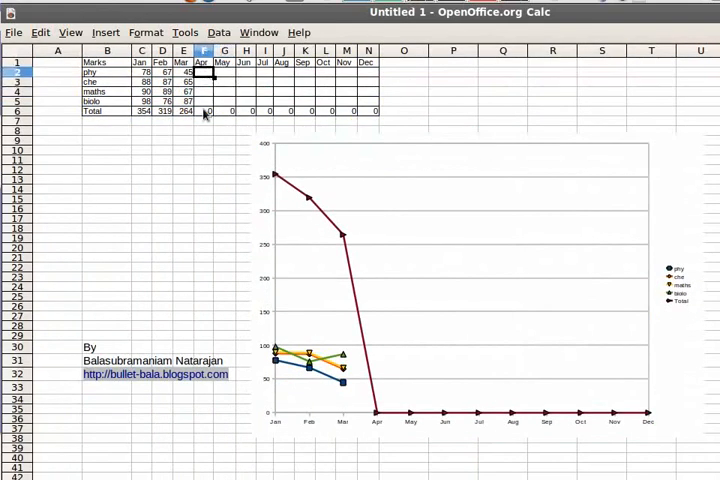
mouse_move(204, 174)
type("67")
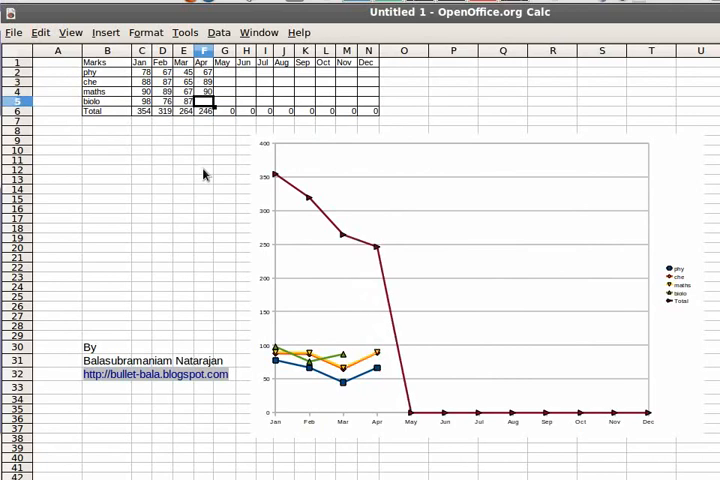
mouse_move(374, 250)
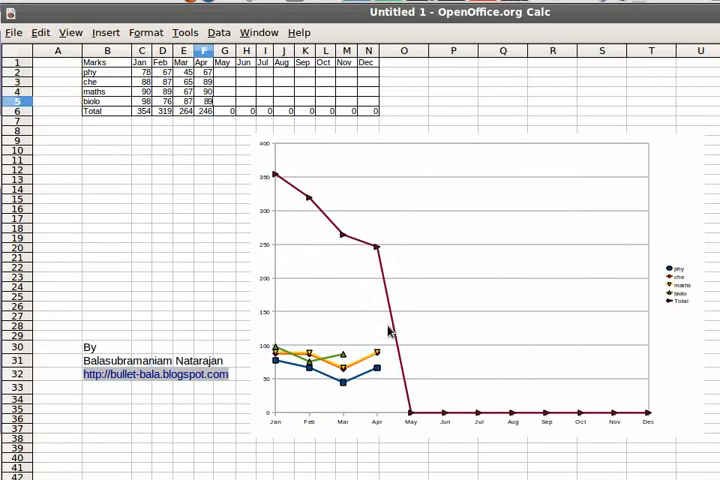
Enter the April mark 335 in column F so the chart's April point updates.
type("335")
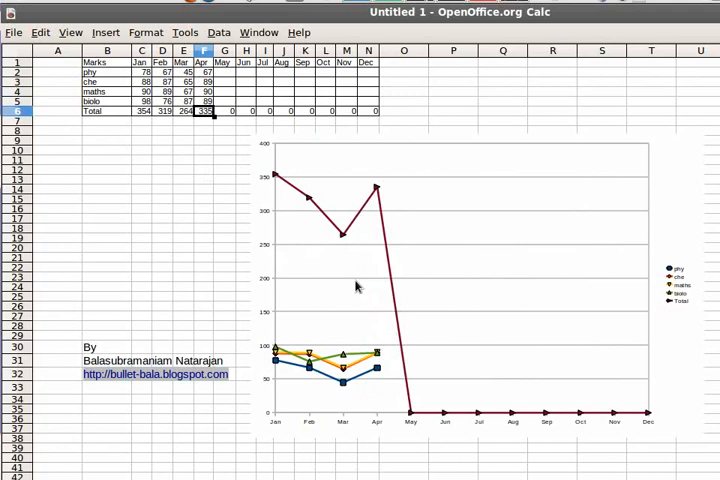
mouse_move(380, 180)
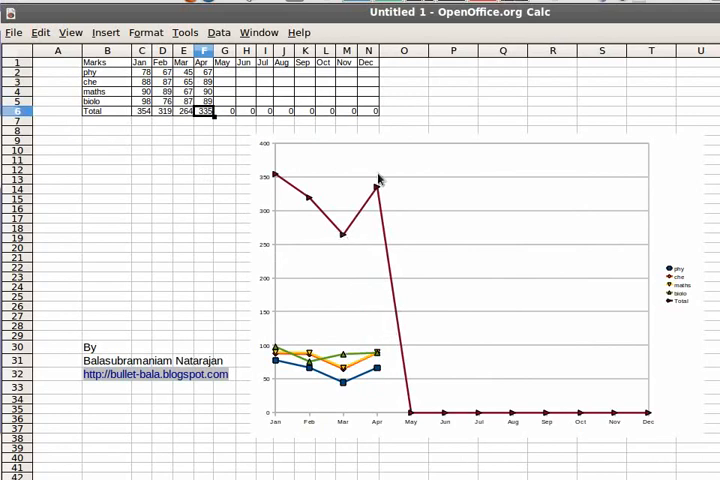
mouse_move(684, 306)
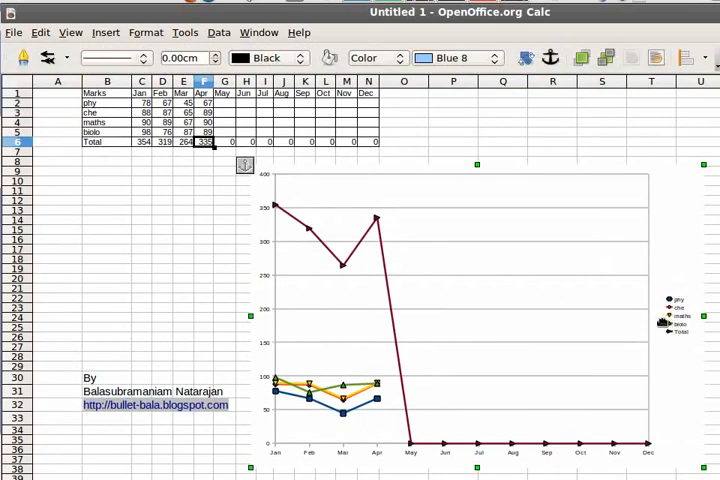
mouse_move(602, 392)
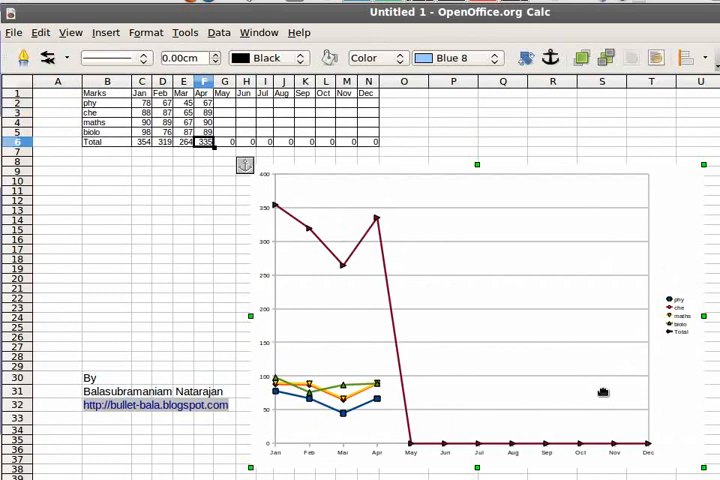